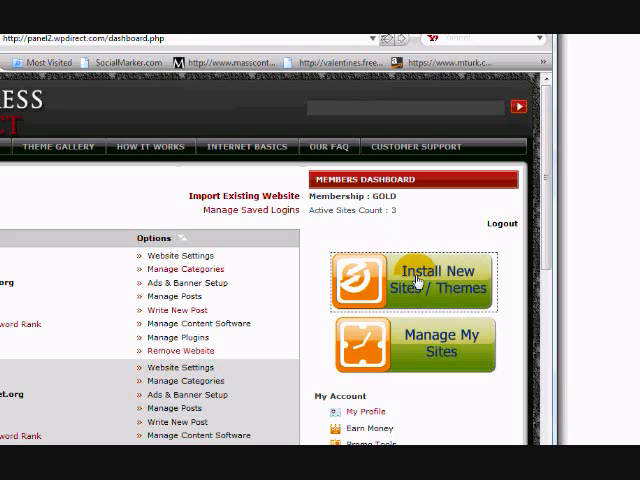
Start installing a new website from the members dashboard via 'Install New Sites / Themes'.
{"action": "left_click", "coordinate": [438, 282]}
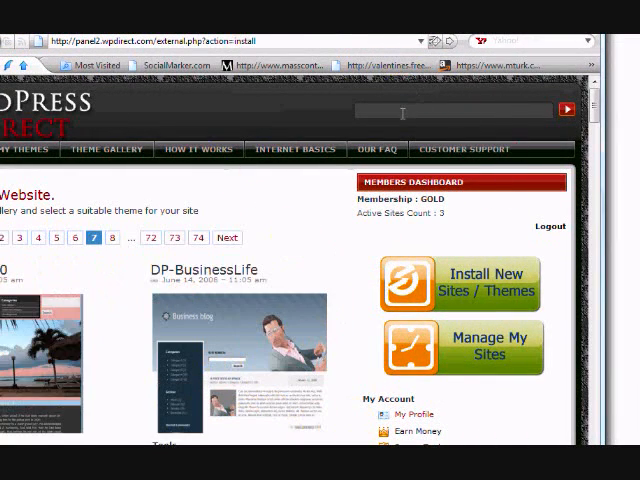
{"action": "mouse_move", "coordinate": [524, 132]}
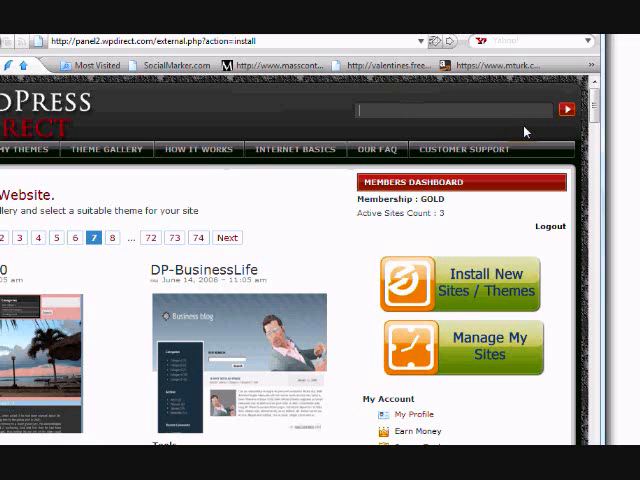
Search the theme gallery for 'relationsh' and scroll to the Love Mood 1.0 theme.
{"action": "type", "text": "relationsh"}
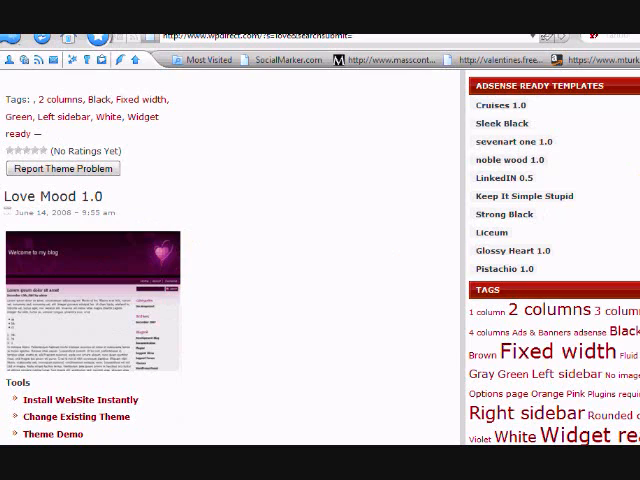
{"action": "scroll", "scroll_direction": "down", "scroll_amount": 3}
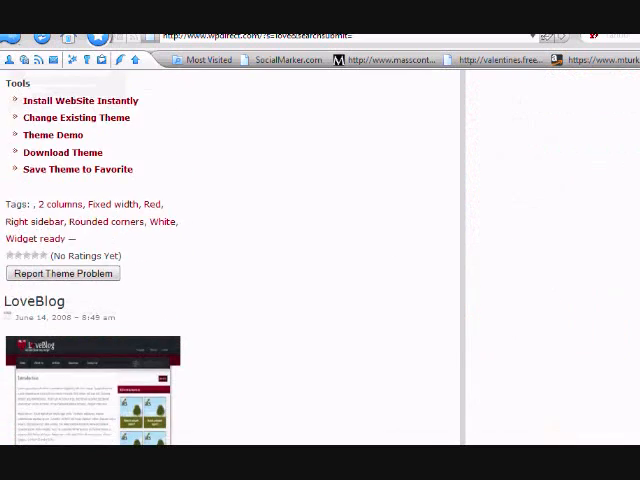
{"action": "scroll", "scroll_direction": "down", "scroll_amount": 3}
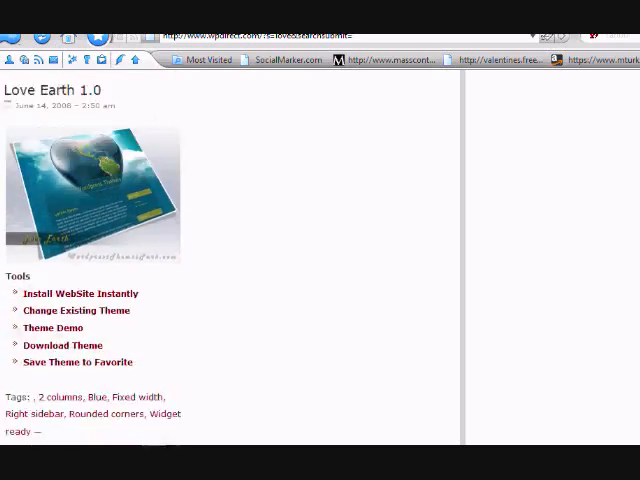
{"action": "scroll", "scroll_direction": "down", "scroll_amount": 3}
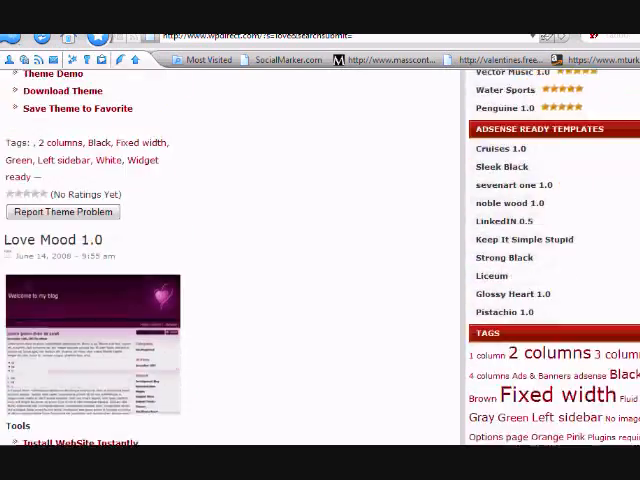
{"action": "scroll", "scroll_direction": "down", "scroll_amount": 3}
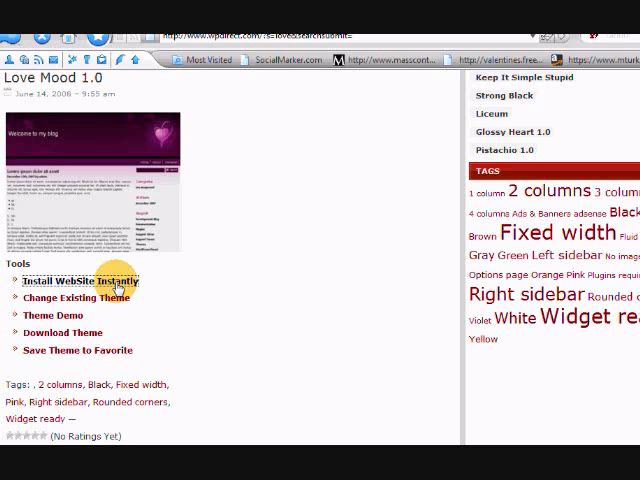
Choose 'Install Website Instantly' for Love Mood 1.0 to reach the Step 2 form.
{"action": "left_click", "coordinate": [76, 280]}
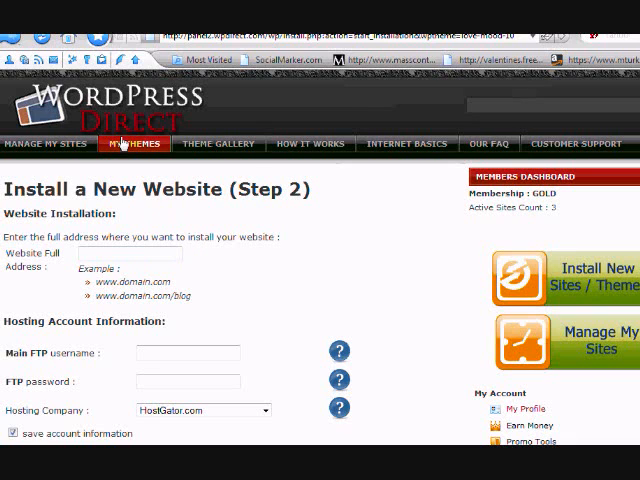
{"action": "mouse_move", "coordinate": [548, 230]}
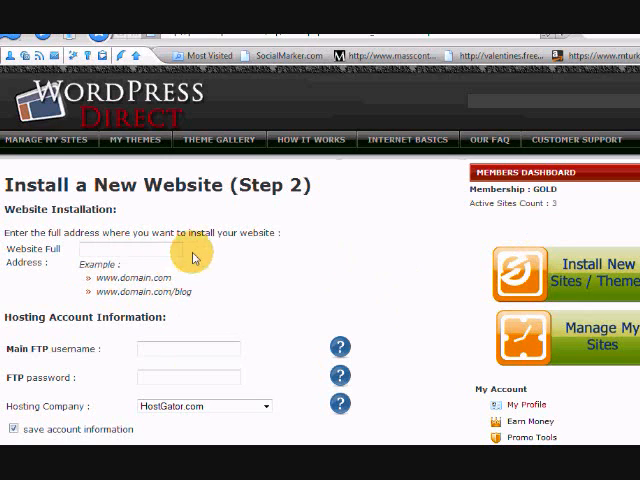
{"action": "mouse_move", "coordinate": [312, 306]}
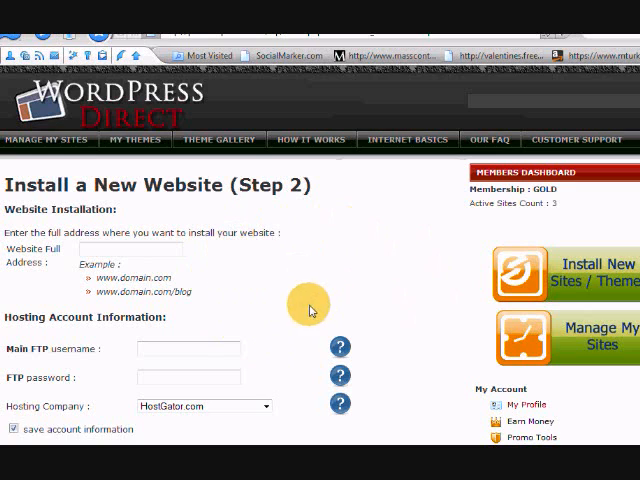
{"action": "mouse_move", "coordinate": [292, 278]}
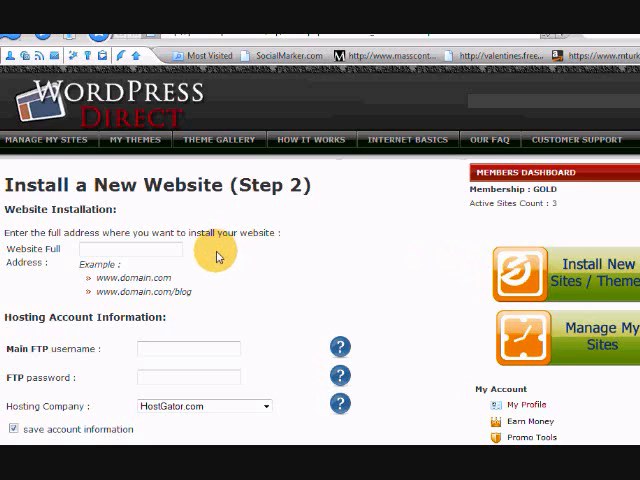
{"action": "mouse_move", "coordinate": [252, 264]}
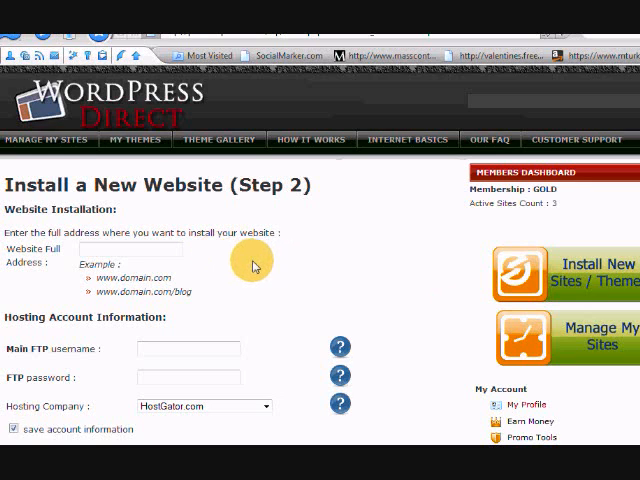
{"action": "mouse_move", "coordinate": [316, 264]}
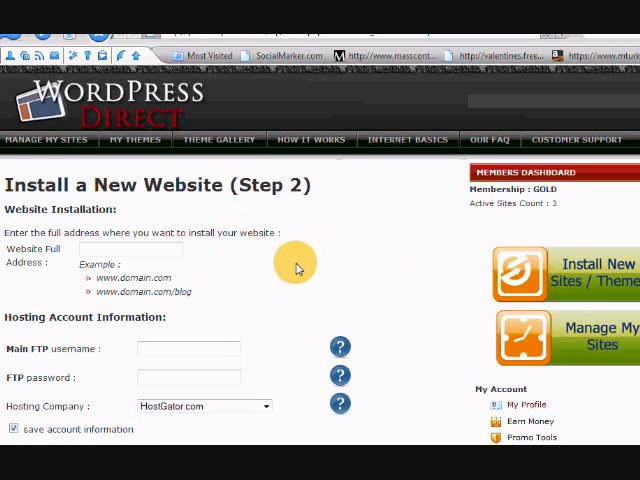
{"action": "mouse_move", "coordinate": [296, 262]}
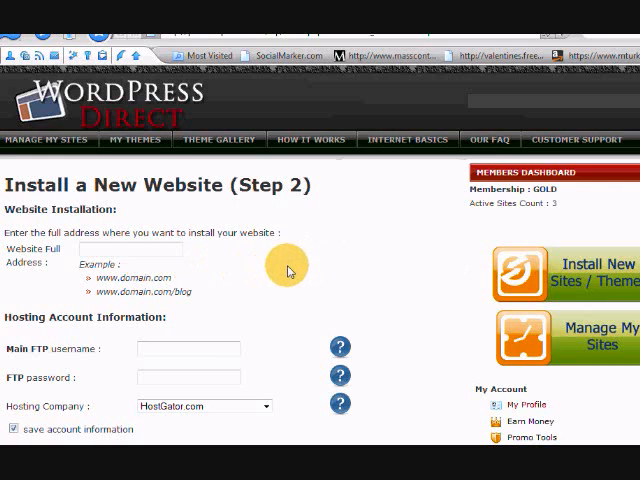
{"action": "mouse_move", "coordinate": [292, 268]}
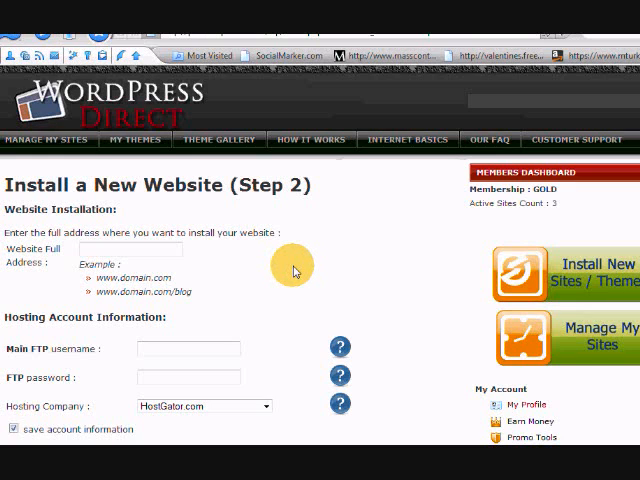
{"action": "mouse_move", "coordinate": [320, 272]}
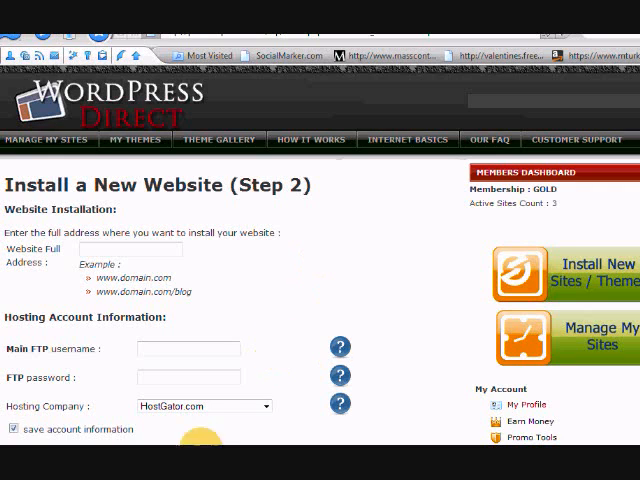
Enter 'magicofmakin...' as the Website Full Address for the new installation.
{"action": "left_click", "coordinate": [132, 250]}
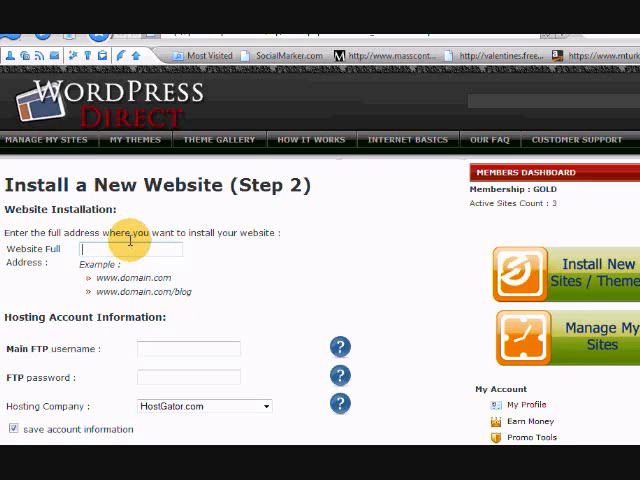
{"action": "type", "text": "m"}
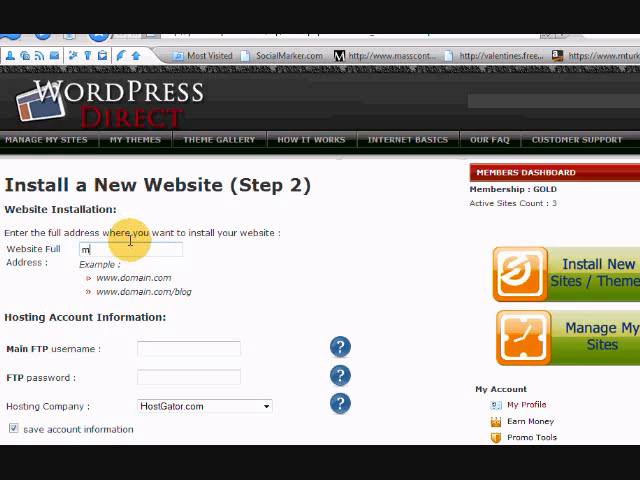
{"action": "type", "text": "agicofmakingup"}
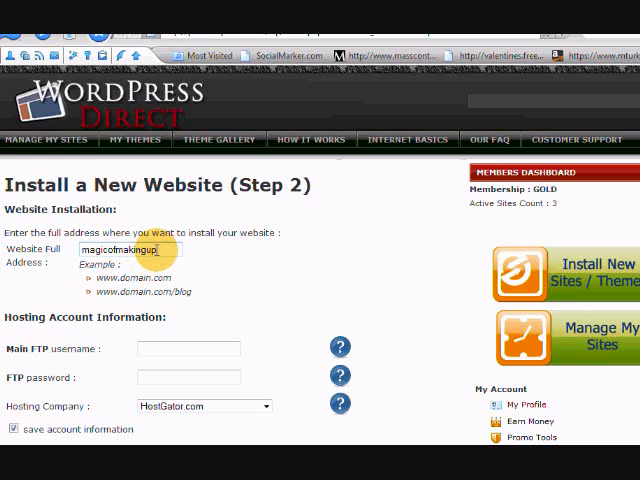
{"action": "mouse_move", "coordinate": [284, 272]}
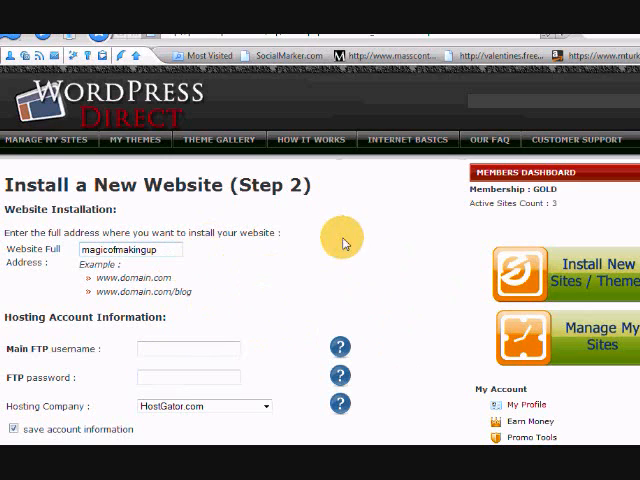
{"action": "mouse_move", "coordinate": [268, 278]}
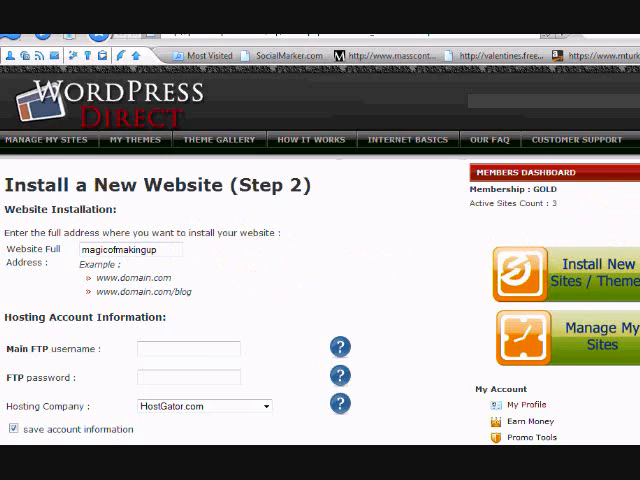
Scroll past the HostGator.com hosting details down to the Website Account Settings section.
{"action": "scroll", "scroll_direction": "down", "scroll_amount": 3}
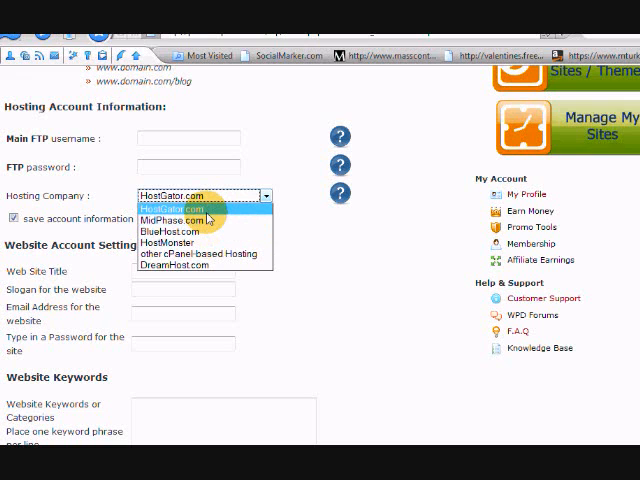
{"action": "mouse_move", "coordinate": [204, 228]}
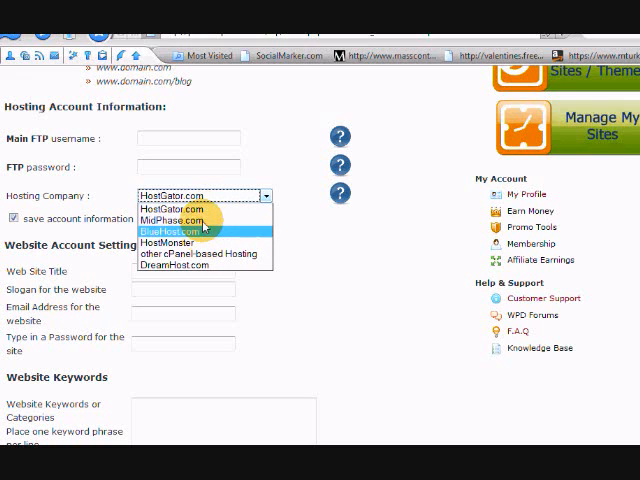
{"action": "mouse_move", "coordinate": [200, 252]}
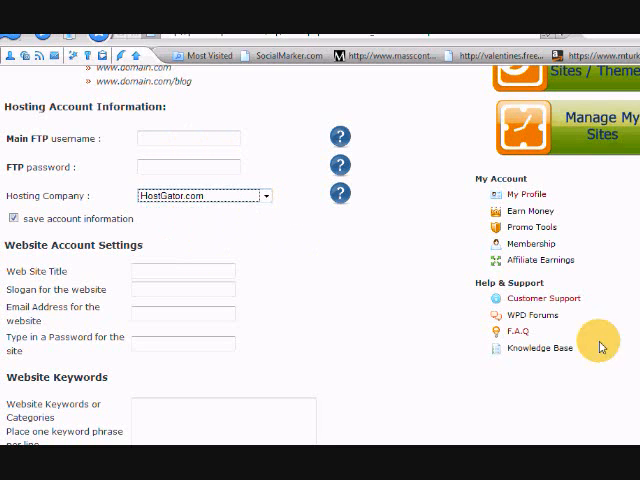
{"action": "scroll", "scroll_direction": "up", "scroll_amount": 3}
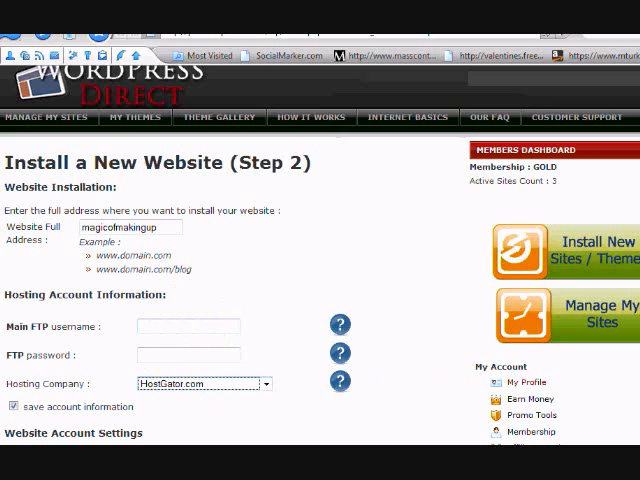
{"action": "scroll", "scroll_direction": "down", "scroll_amount": 3}
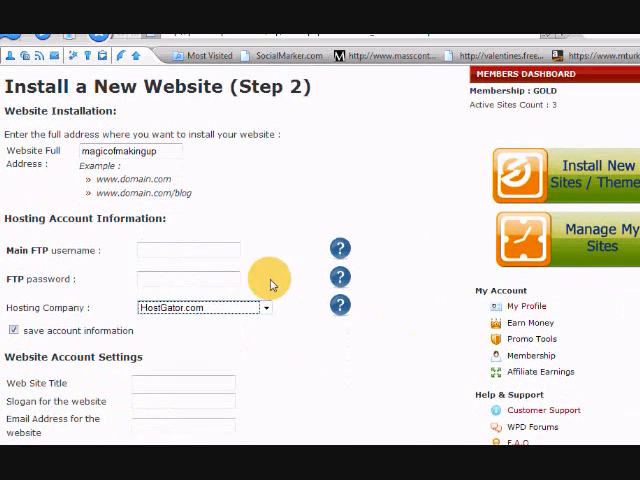
{"action": "mouse_move", "coordinate": [504, 290]}
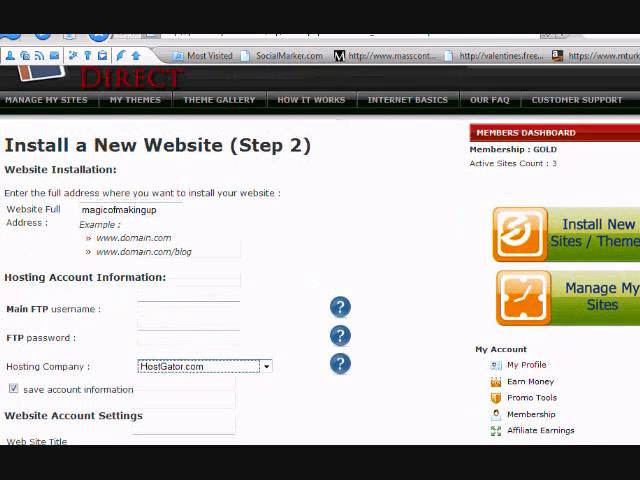
{"action": "scroll", "scroll_direction": "down", "scroll_amount": 3}
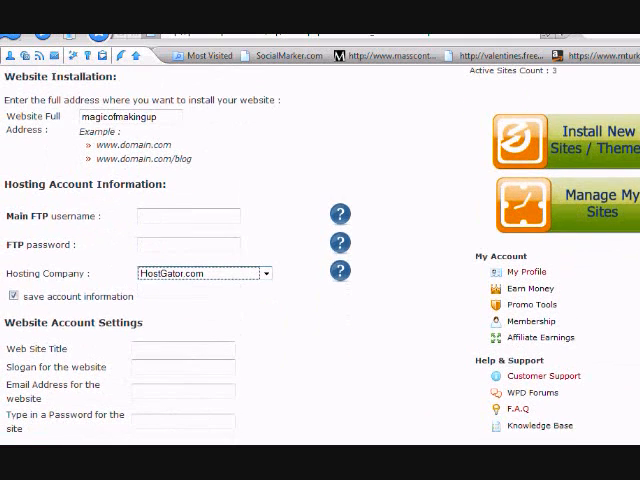
{"action": "mouse_move", "coordinate": [264, 344]}
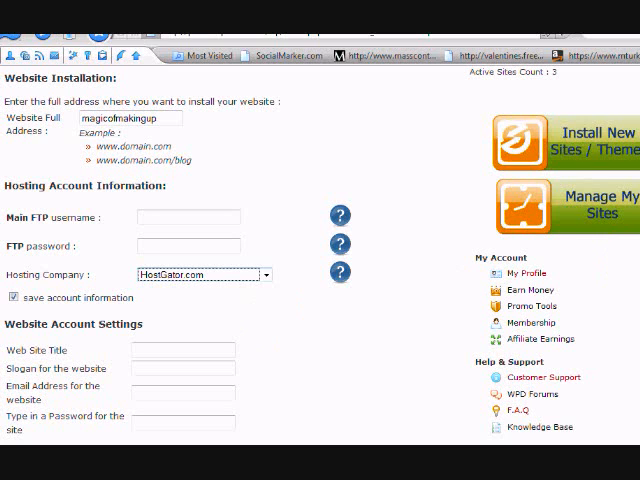
{"action": "scroll", "scroll_direction": "down", "scroll_amount": 3}
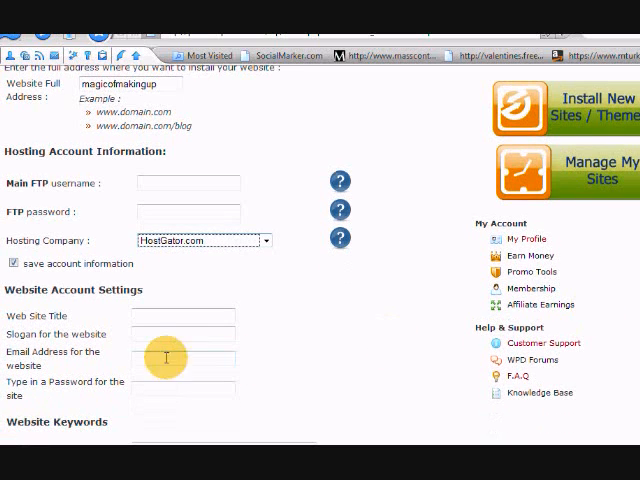
{"action": "mouse_move", "coordinate": [200, 314]}
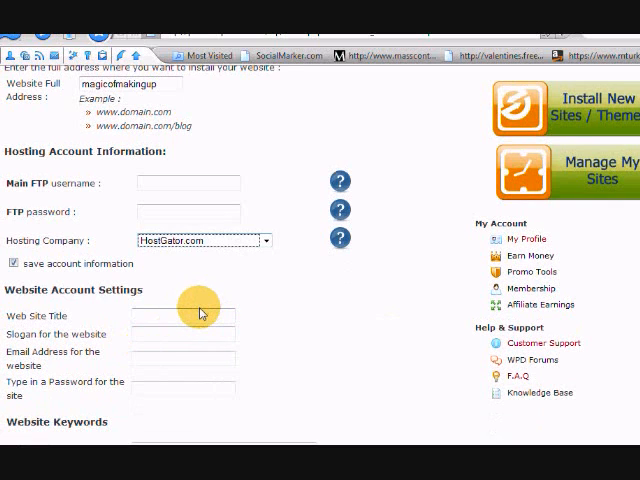
Set the Web Site Title and the Slogan both to 'magicofmakingup'.
{"action": "left_click", "coordinate": [182, 316]}
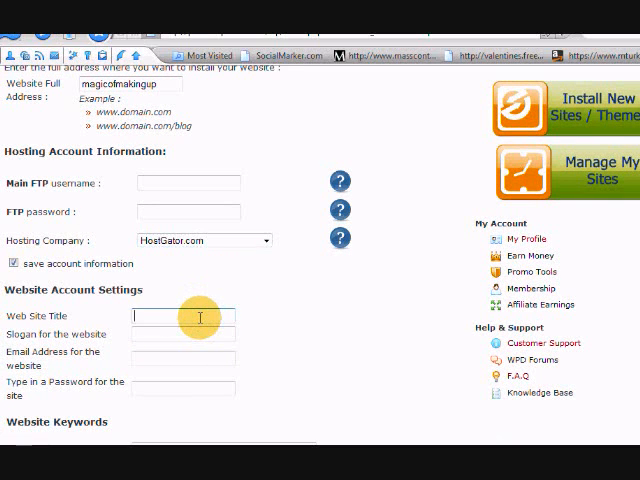
{"action": "mouse_move", "coordinate": [176, 156]}
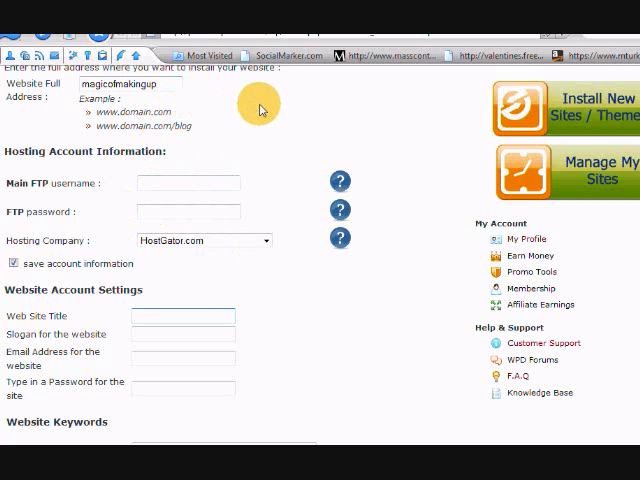
{"action": "left_click", "coordinate": [184, 316]}
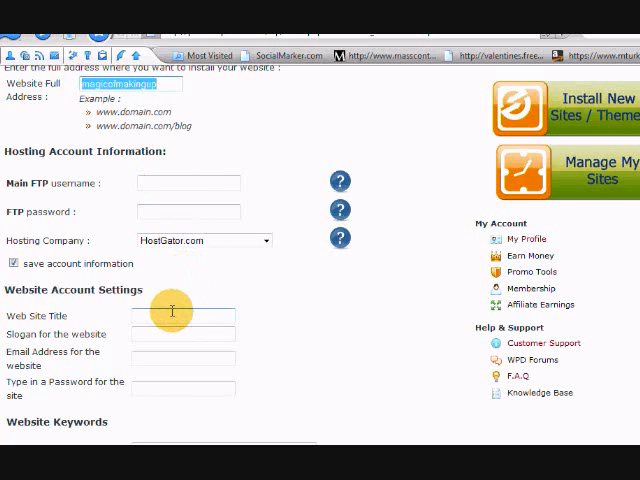
{"action": "type", "text": "magicofmakingup"}
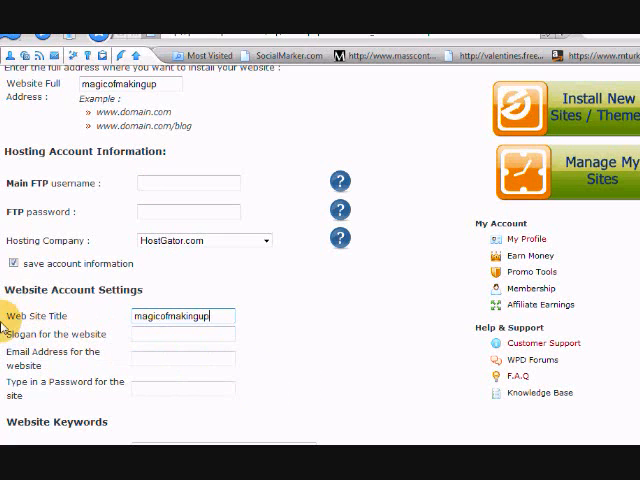
{"action": "mouse_move", "coordinate": [150, 336]}
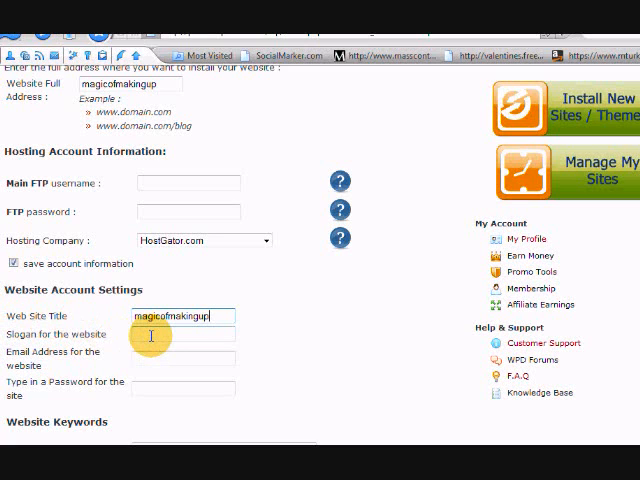
{"action": "type", "text": "magicofmakingup"}
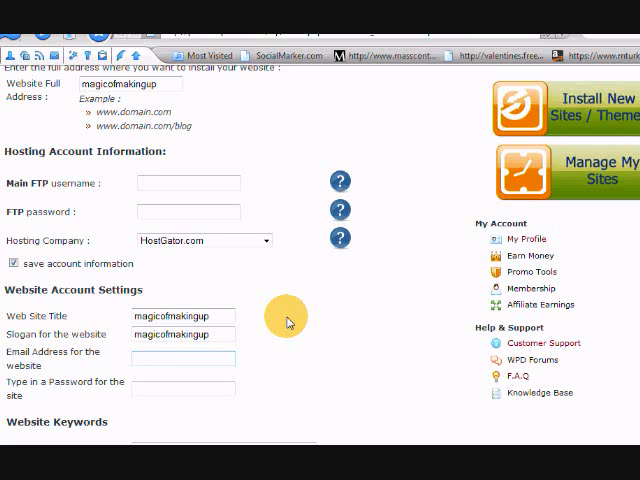
{"action": "left_click", "coordinate": [184, 358]}
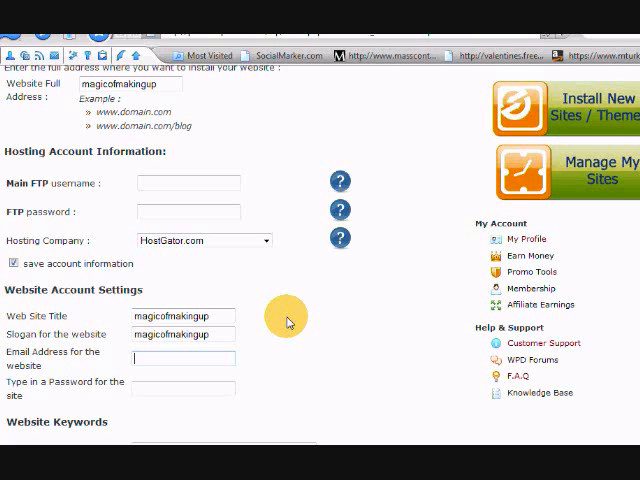
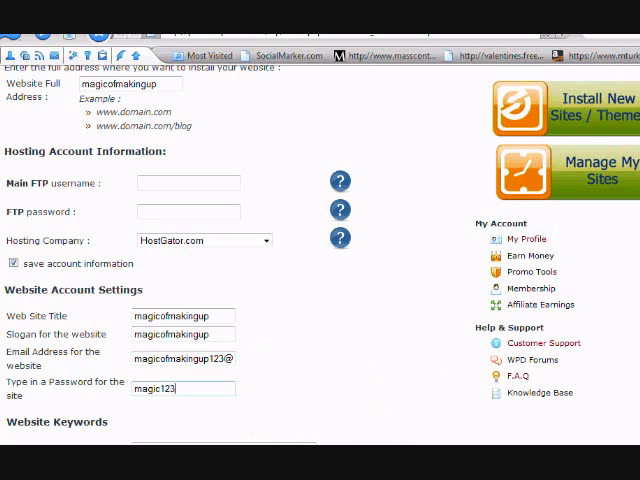
Scroll down to the Website Keywords box below the account settings.
{"action": "scroll", "scroll_direction": "down", "scroll_amount": 3}
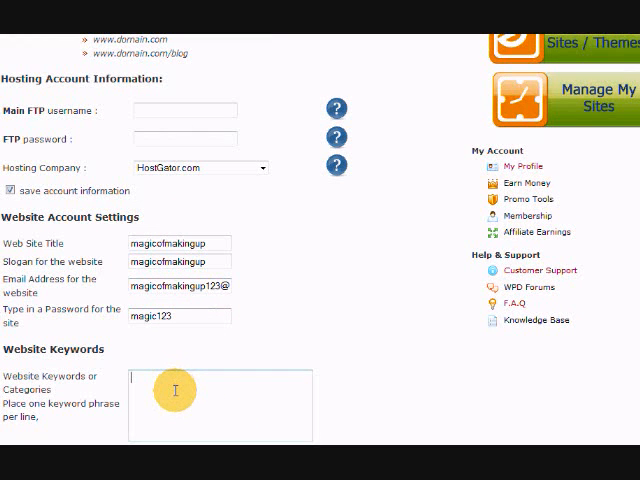
{"action": "mouse_move", "coordinate": [230, 382]}
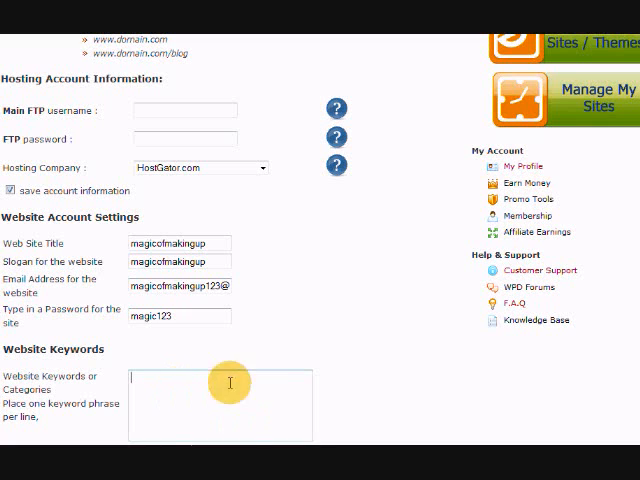
{"action": "mouse_move", "coordinate": [144, 410]}
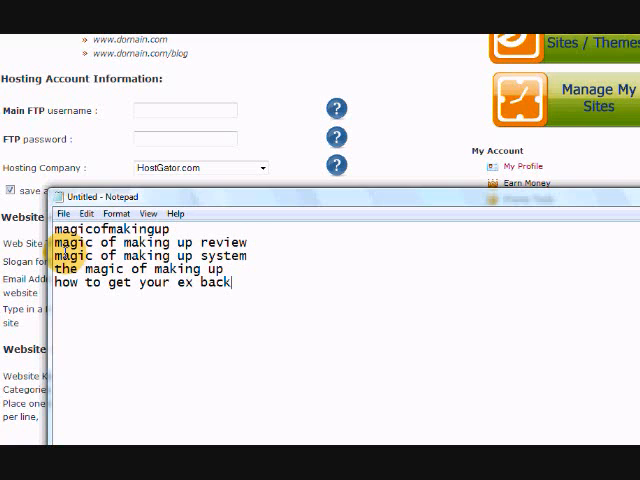
{"action": "mouse_move", "coordinate": [292, 292]}
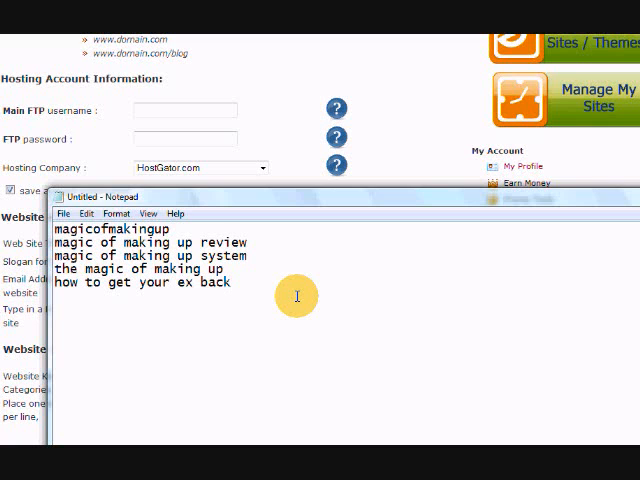
{"action": "mouse_move", "coordinate": [240, 296]}
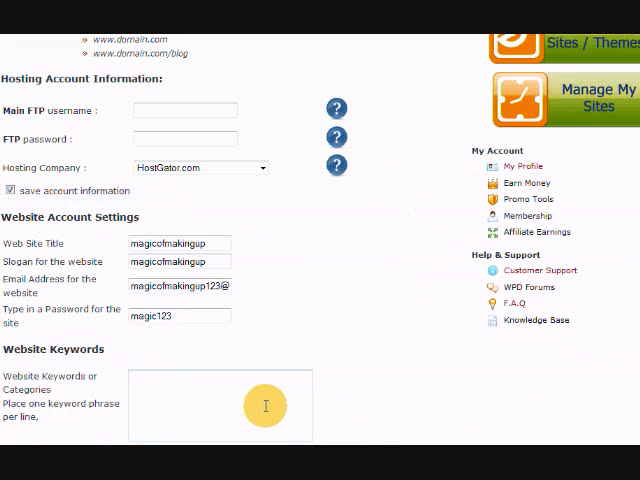
Fill the Website Keywords box with the keyword phrase list copied from Notepad.
{"action": "type", "text": "magicofmakingup"}
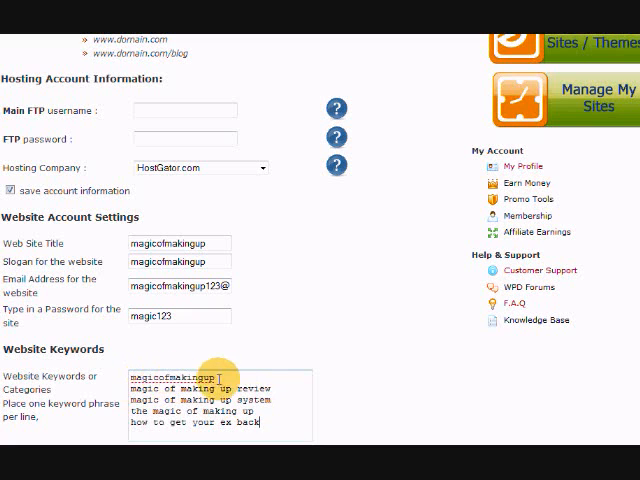